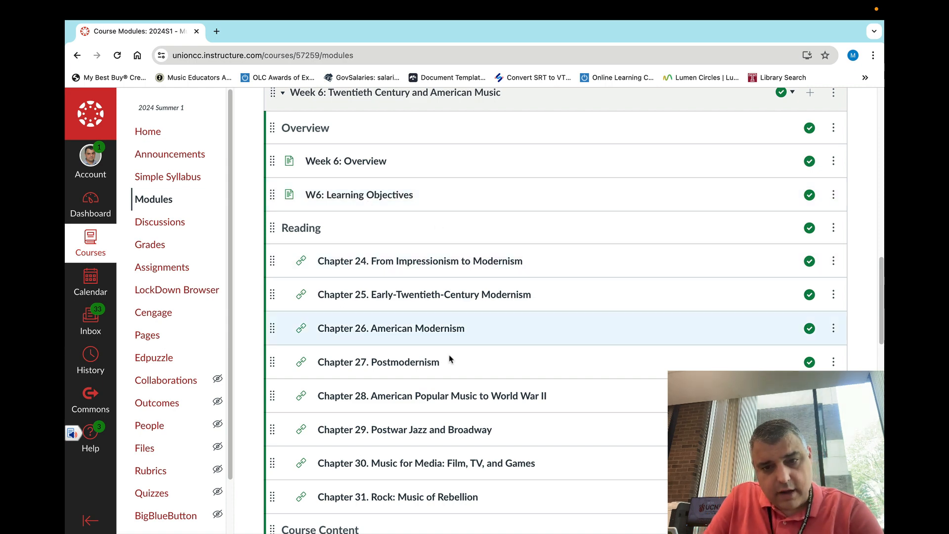
{"action": "mouse_move", "coordinate": [427, 266]}
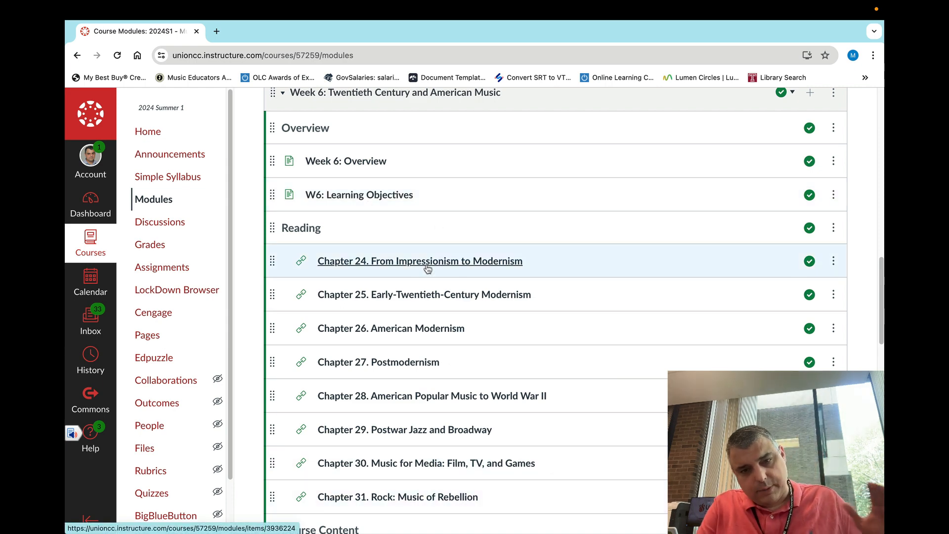
{"action": "mouse_move", "coordinate": [388, 494]}
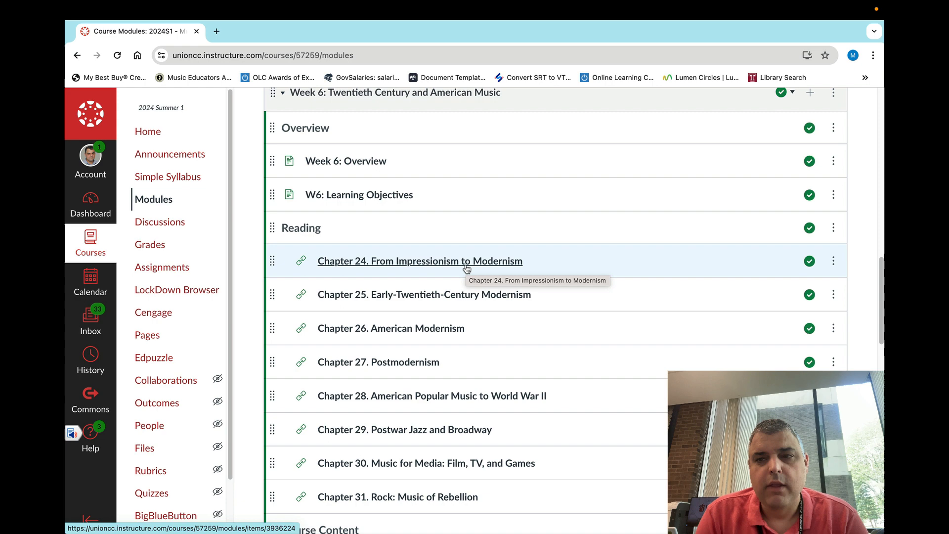
{"action": "mouse_move", "coordinate": [496, 255]}
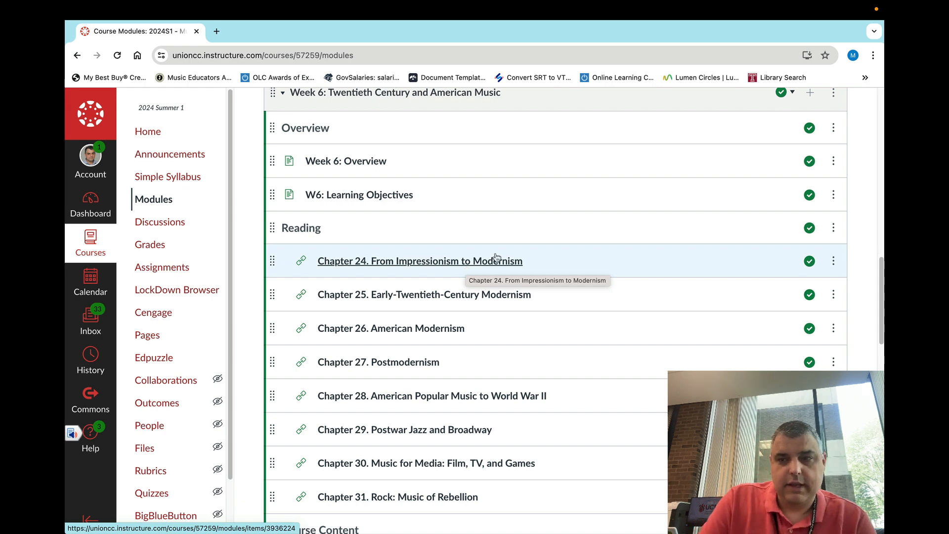
{"action": "scroll", "scroll_direction": "down", "scroll_amount": 3}
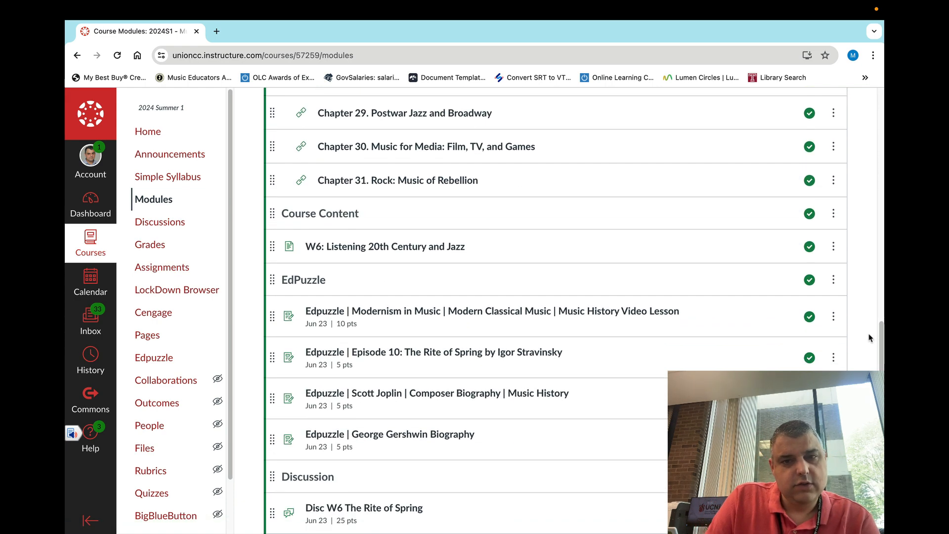
{"action": "mouse_move", "coordinate": [413, 245]}
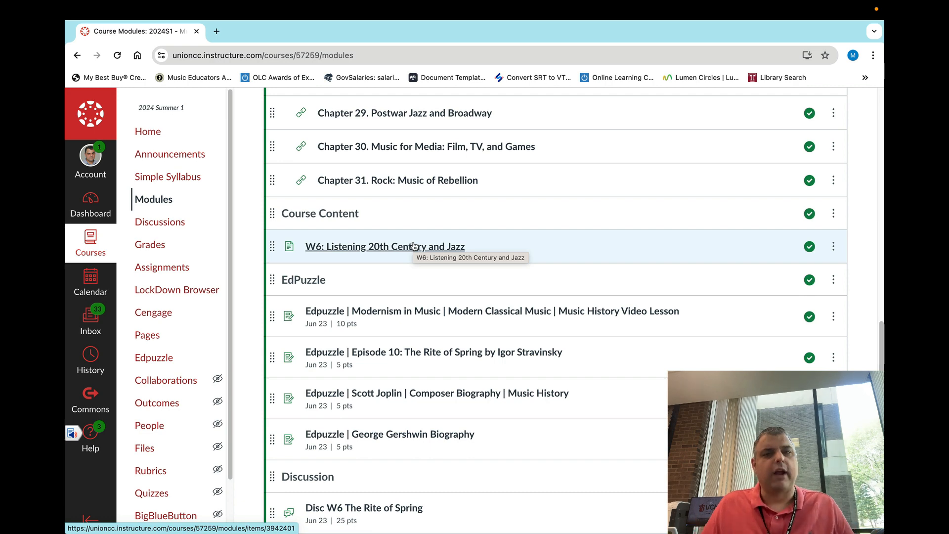
{"action": "mouse_move", "coordinate": [385, 265]}
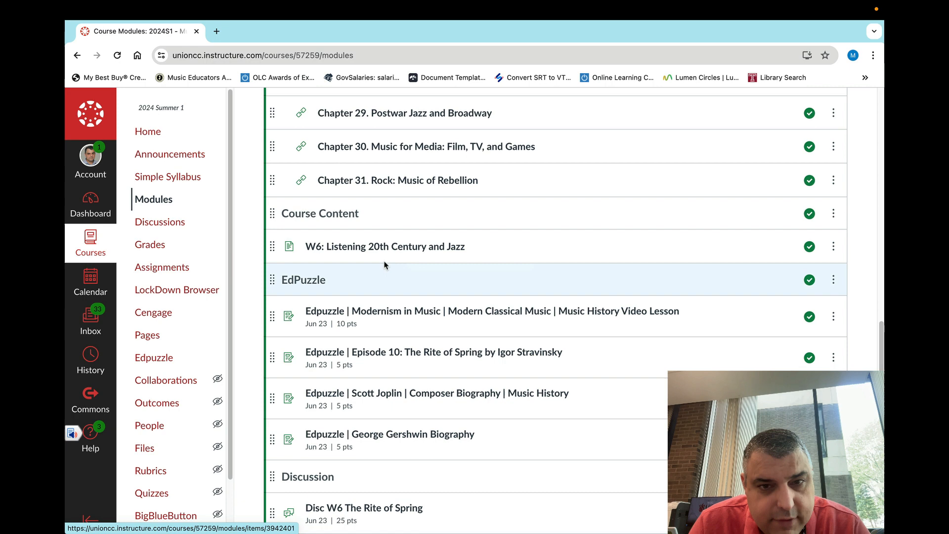
{"action": "mouse_move", "coordinate": [386, 250]}
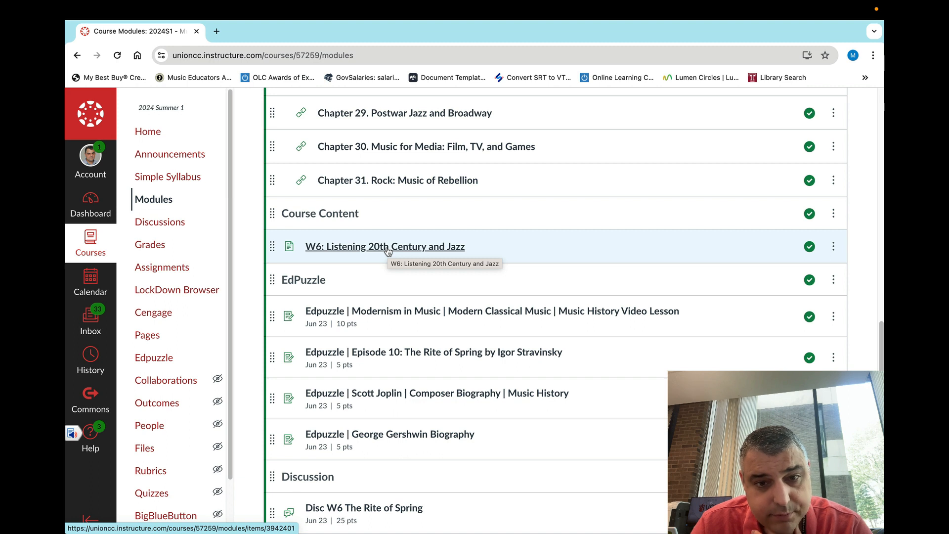
{"action": "mouse_move", "coordinate": [463, 352]}
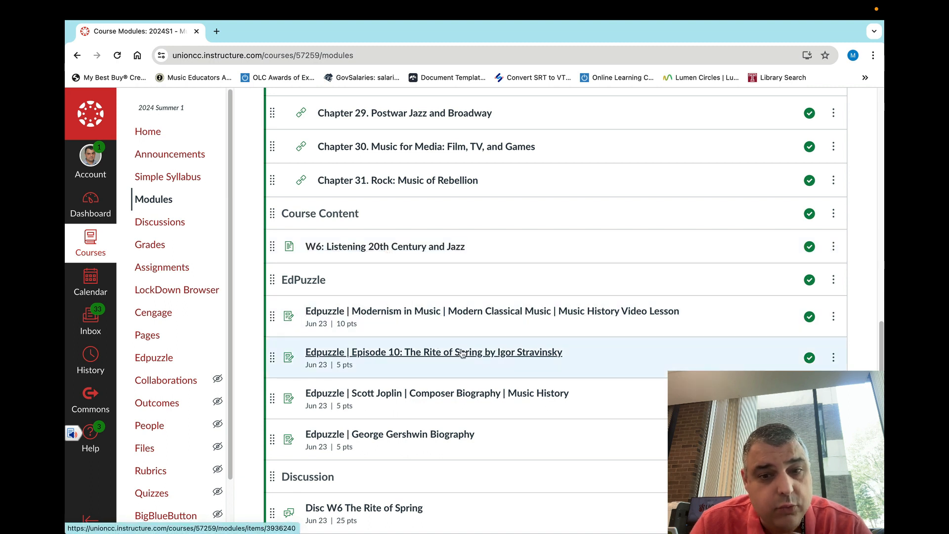
{"action": "mouse_move", "coordinate": [462, 352]}
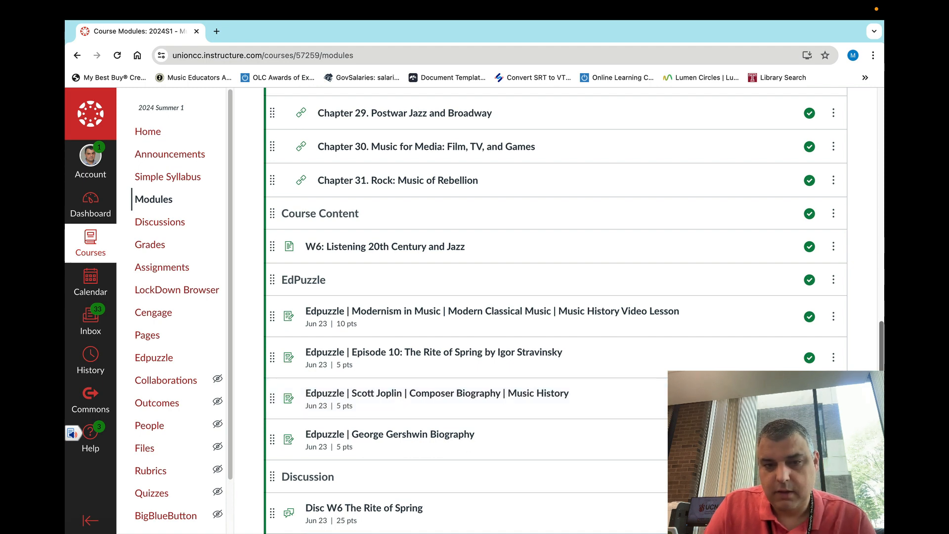
{"action": "scroll", "scroll_direction": "down", "scroll_amount": 3}
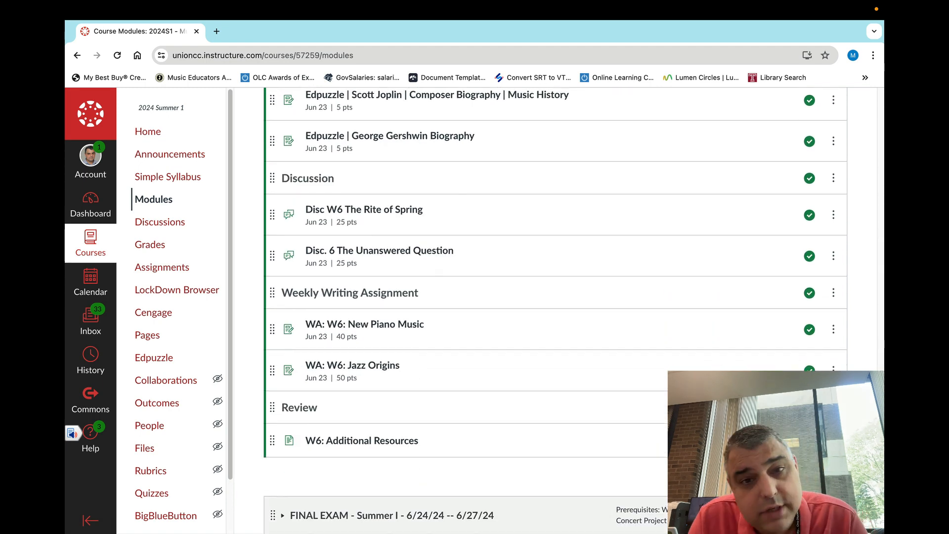